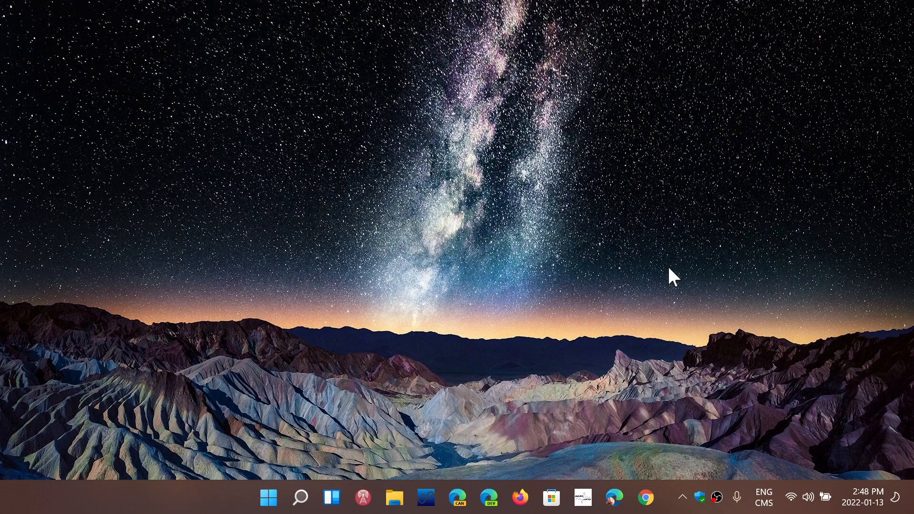
pyautogui.moveTo(847, 426)
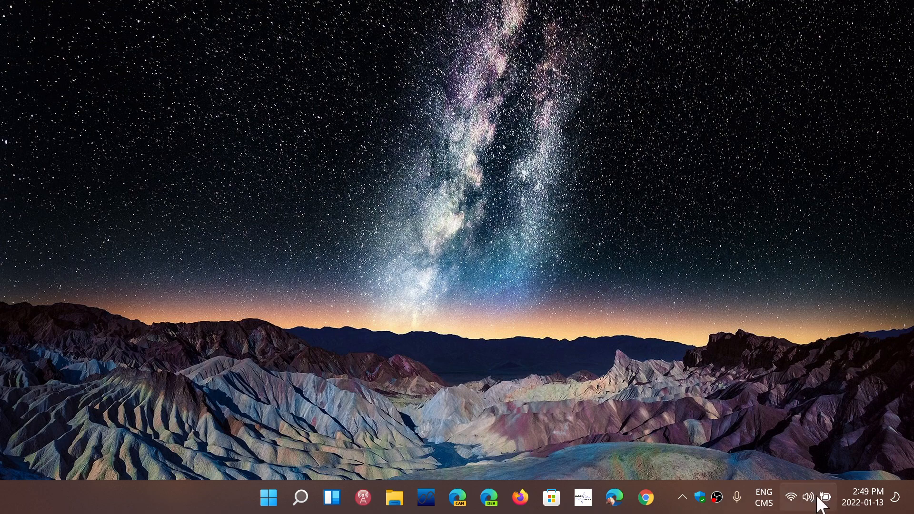
# - Show the taskbar calendar flyout for January 2022 and move it back to December 2021
pyautogui.click(867, 497)
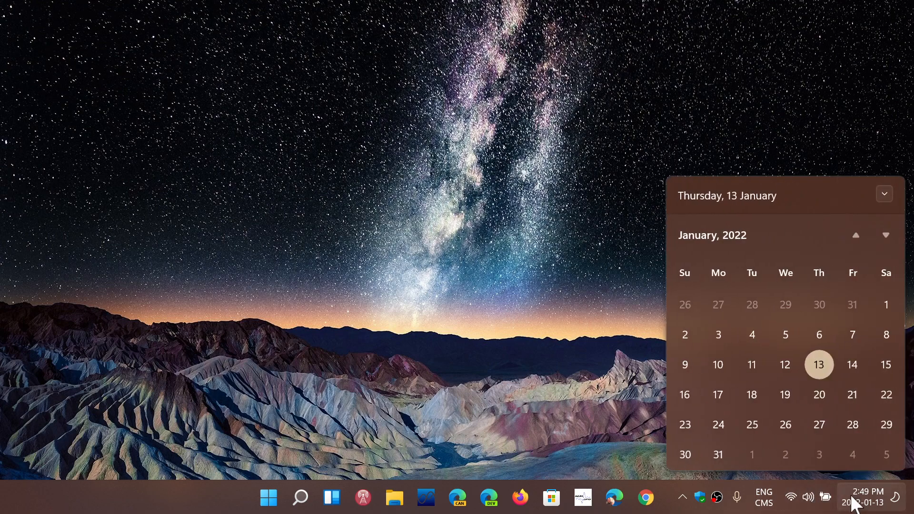
pyautogui.moveTo(718, 334)
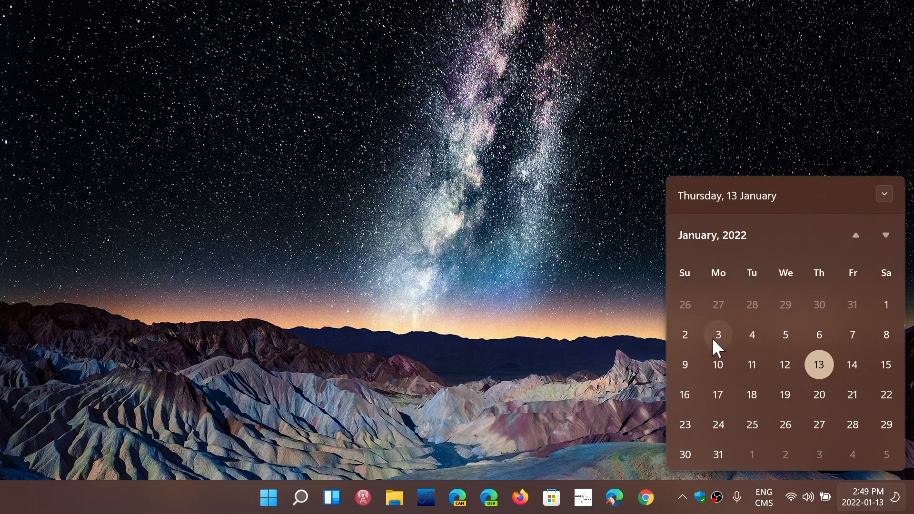
pyautogui.moveTo(684, 334)
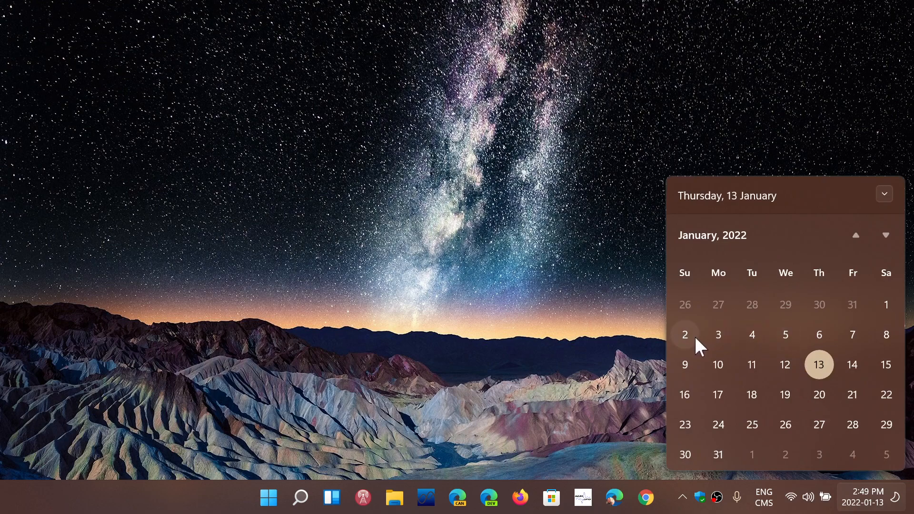
pyautogui.moveTo(717, 341)
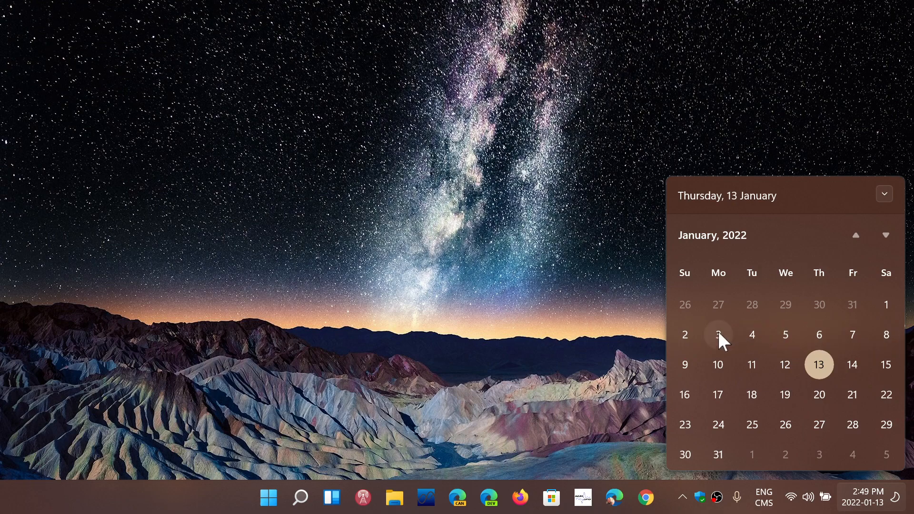
pyautogui.moveTo(886, 364)
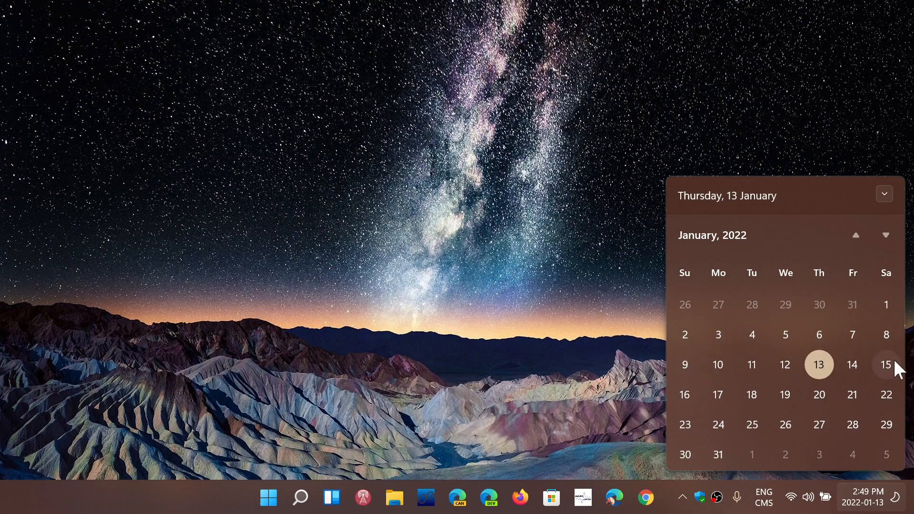
pyautogui.moveTo(844, 371)
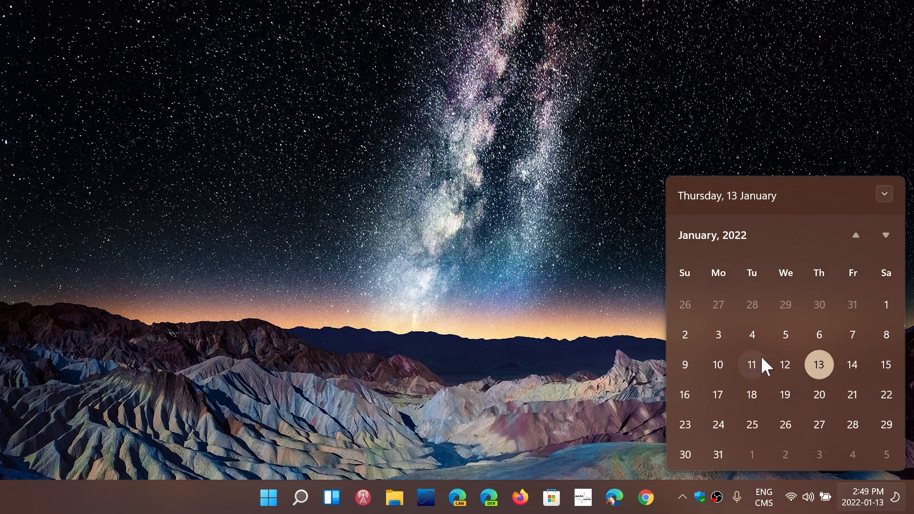
pyautogui.moveTo(765, 378)
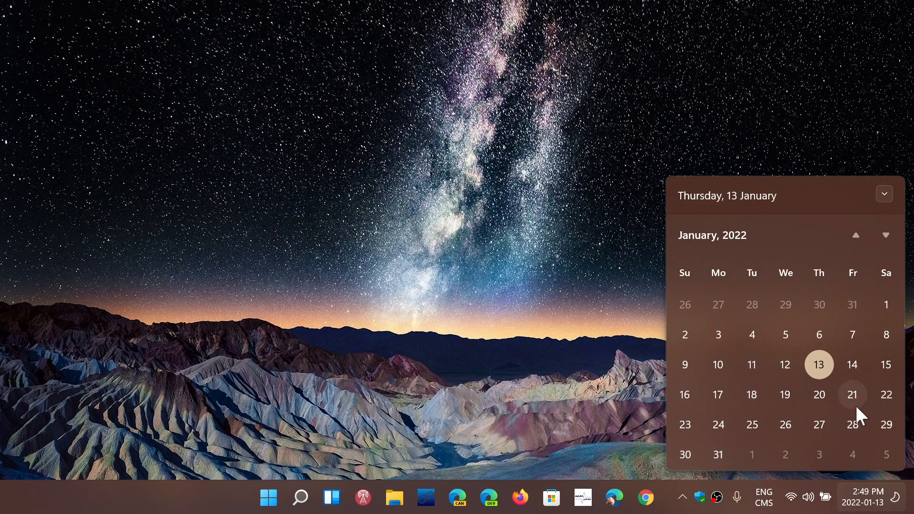
pyautogui.moveTo(737, 385)
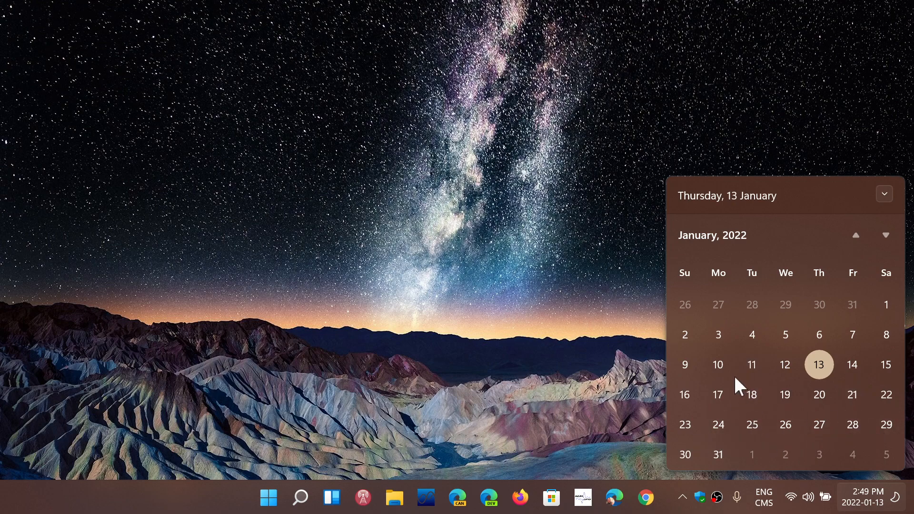
pyautogui.moveTo(761, 422)
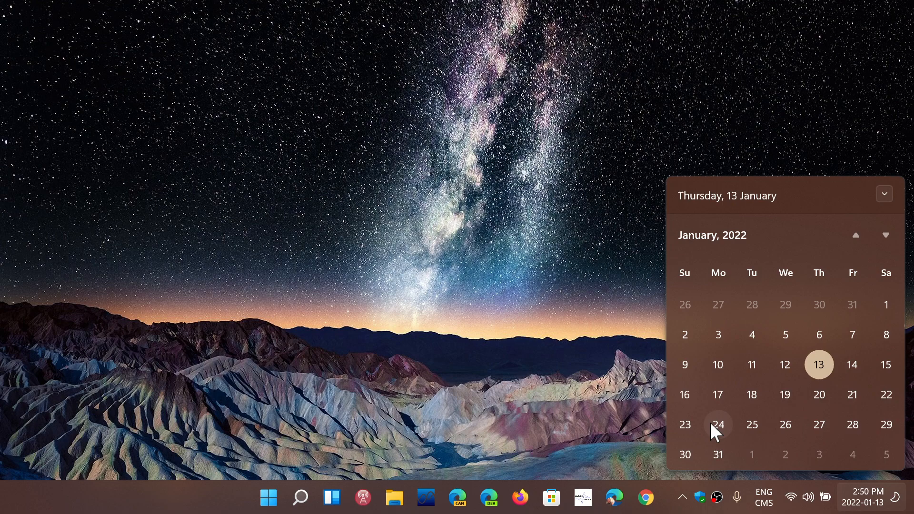
pyautogui.moveTo(838, 259)
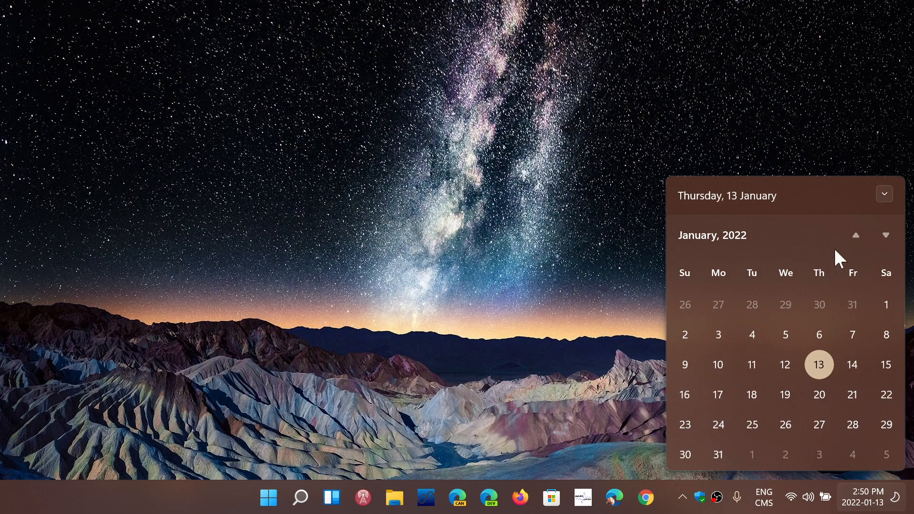
pyautogui.click(854, 235)
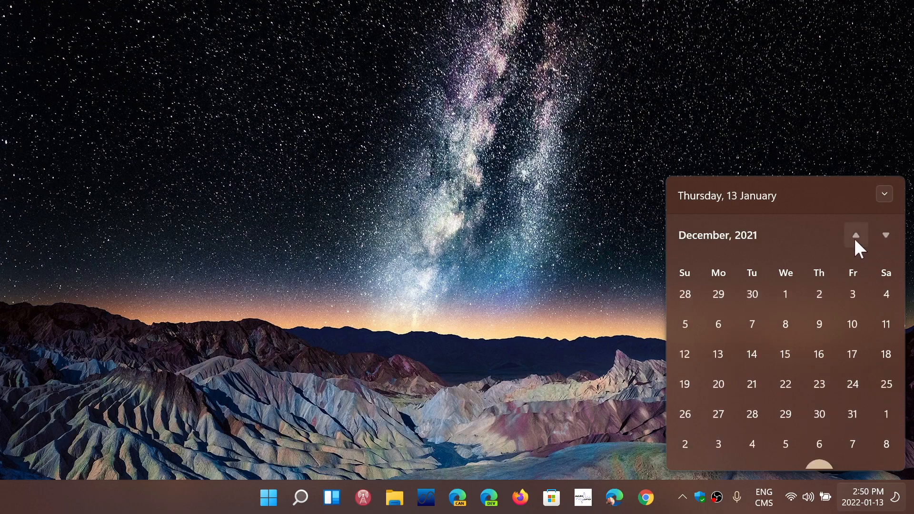
# - Move the calendar forward through January 2022 to February 2022
pyautogui.click(885, 235)
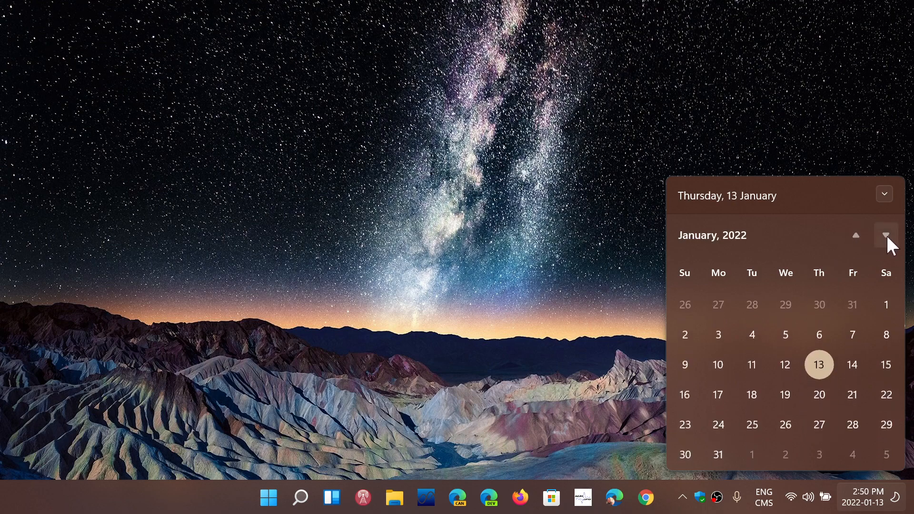
pyautogui.click(884, 235)
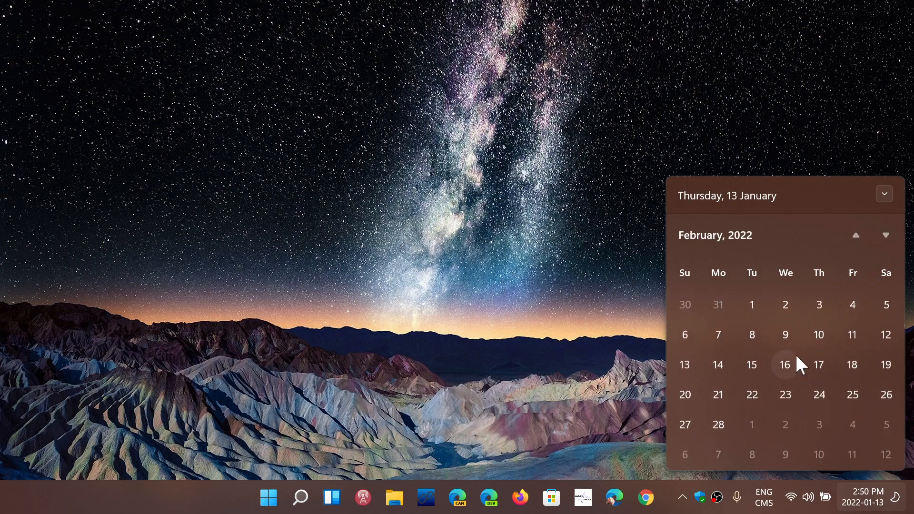
pyautogui.moveTo(751, 334)
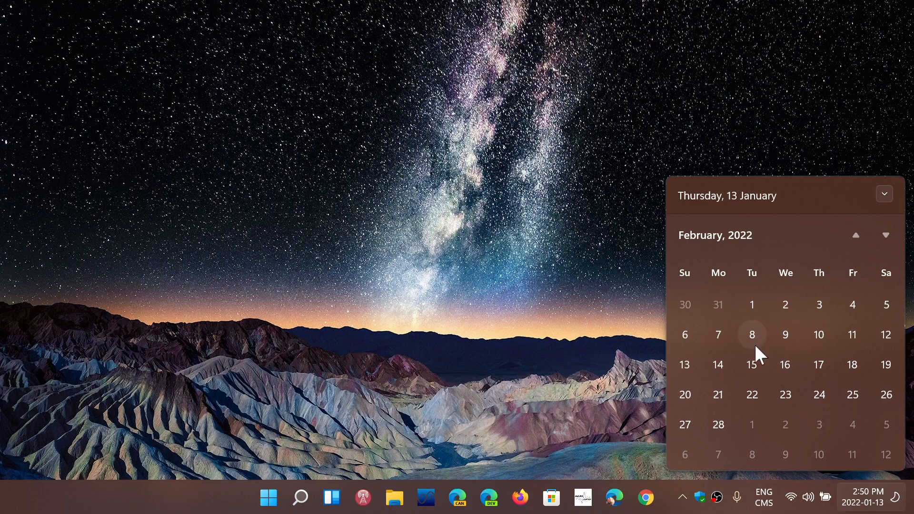
pyautogui.moveTo(757, 347)
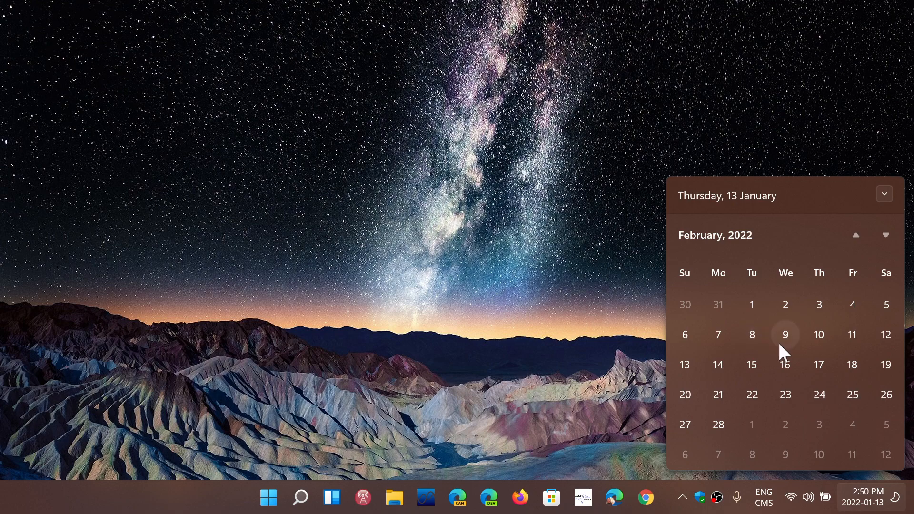
pyautogui.moveTo(784, 364)
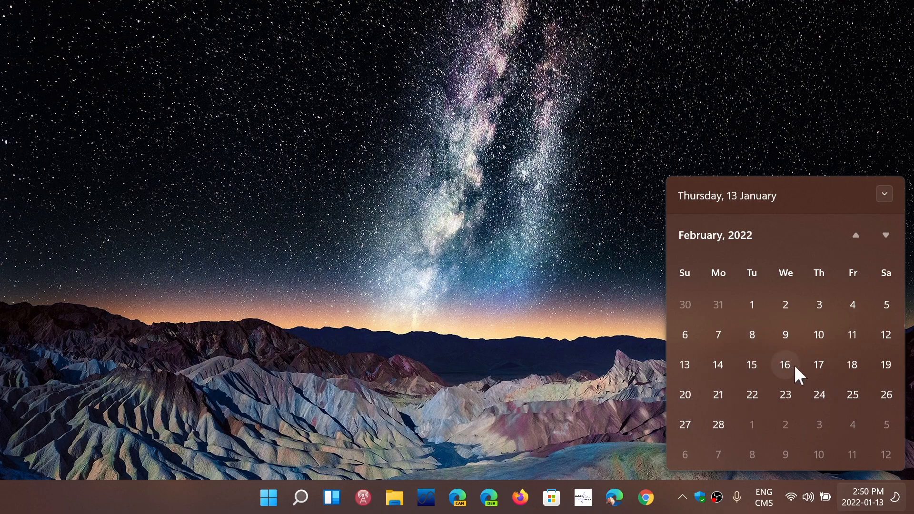
pyautogui.moveTo(791, 368)
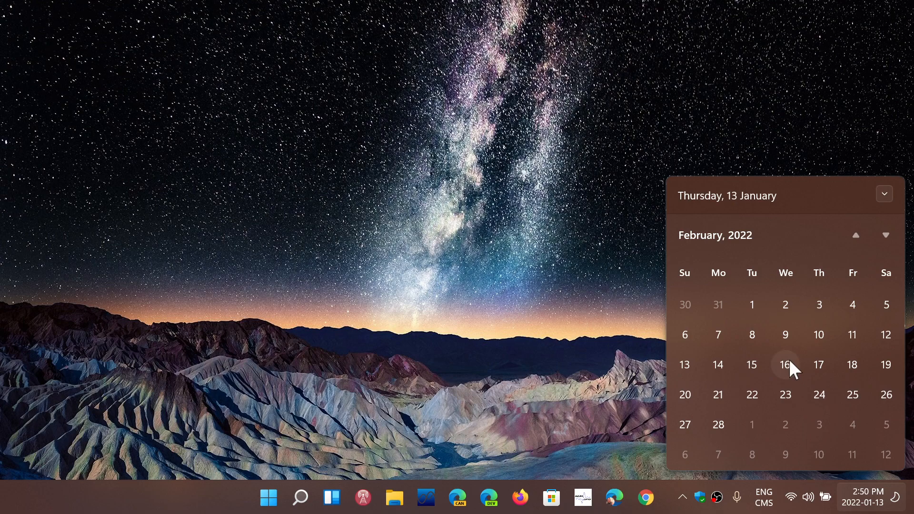
pyautogui.moveTo(740, 269)
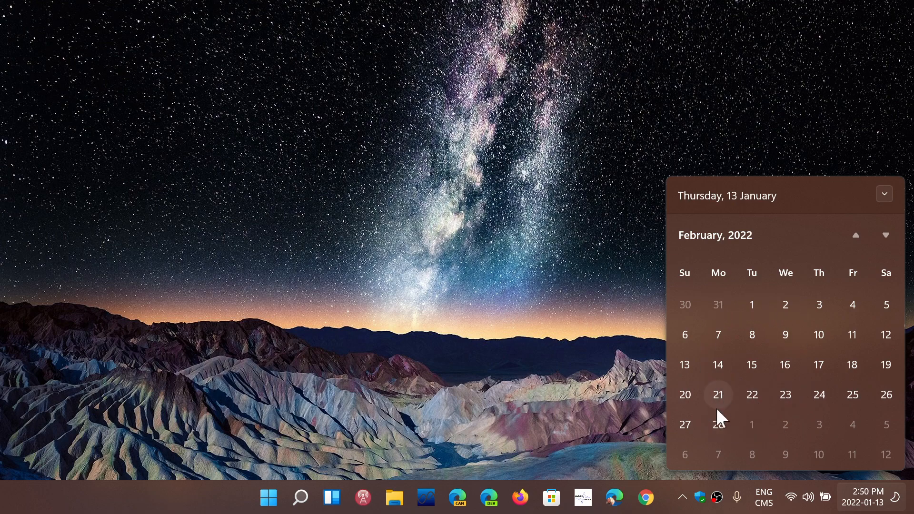
pyautogui.moveTo(819, 424)
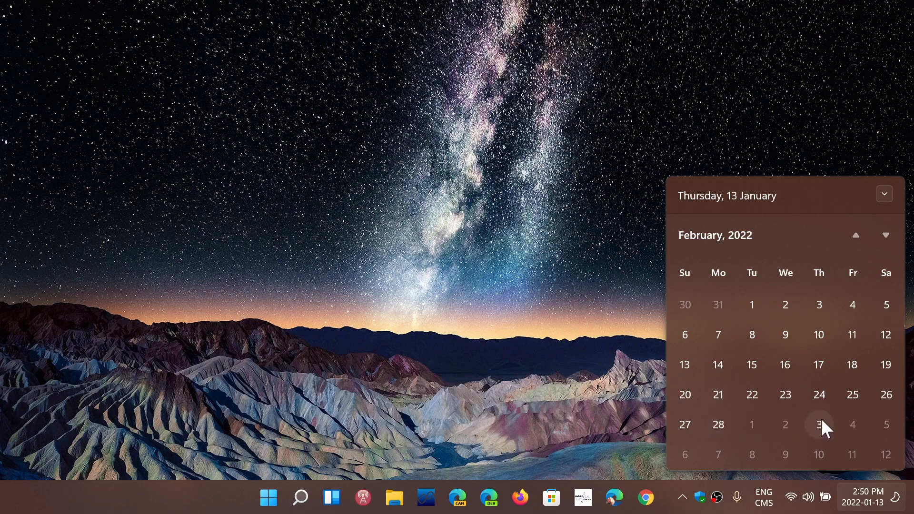
pyautogui.moveTo(717, 304)
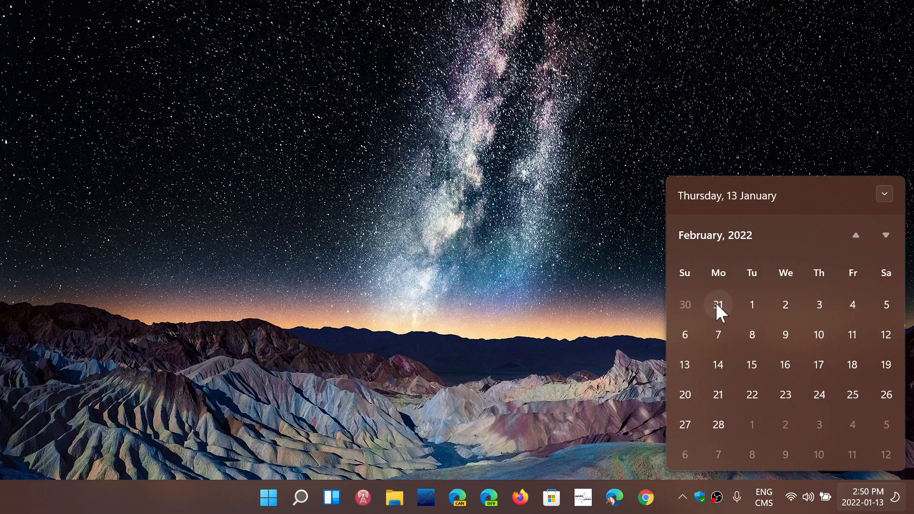
pyautogui.moveTo(784, 334)
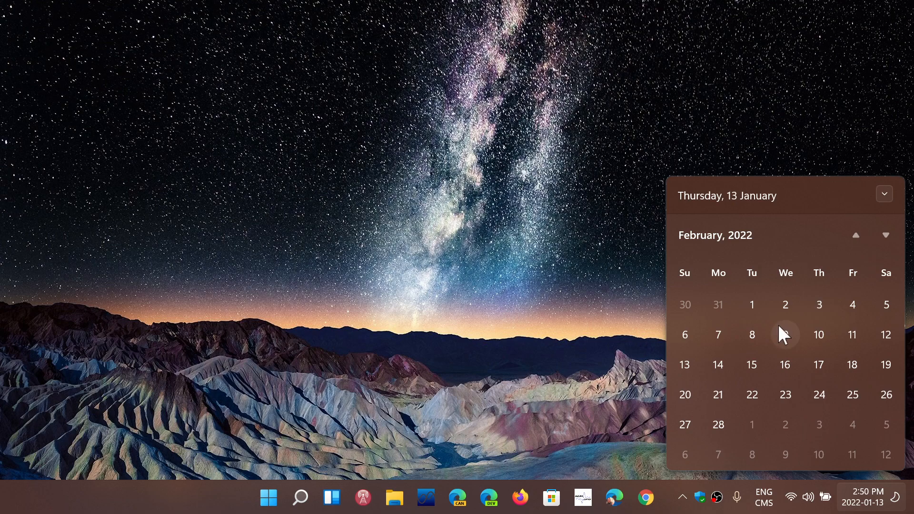
pyautogui.moveTo(751, 291)
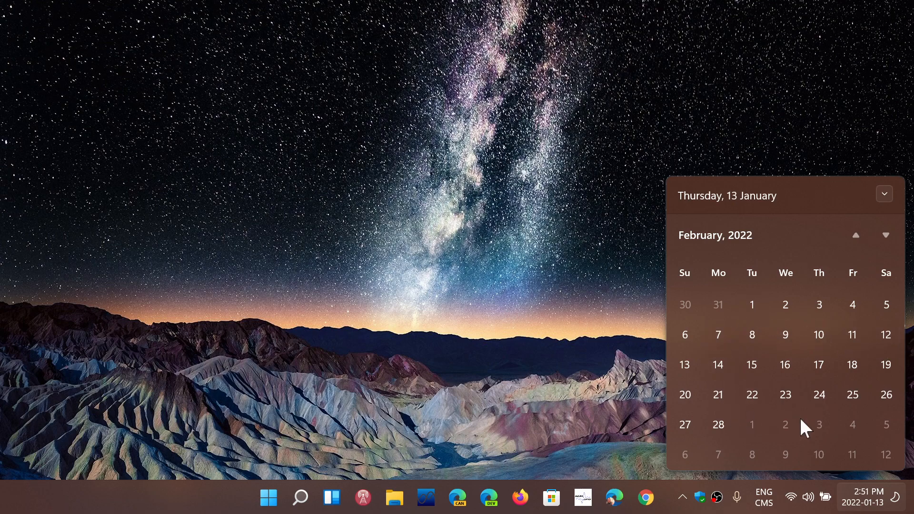
pyautogui.moveTo(784, 394)
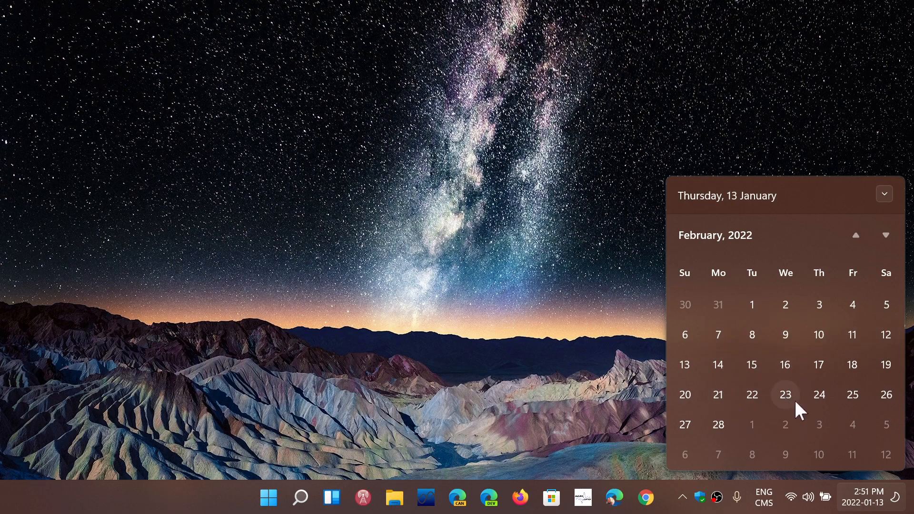
pyautogui.moveTo(818, 394)
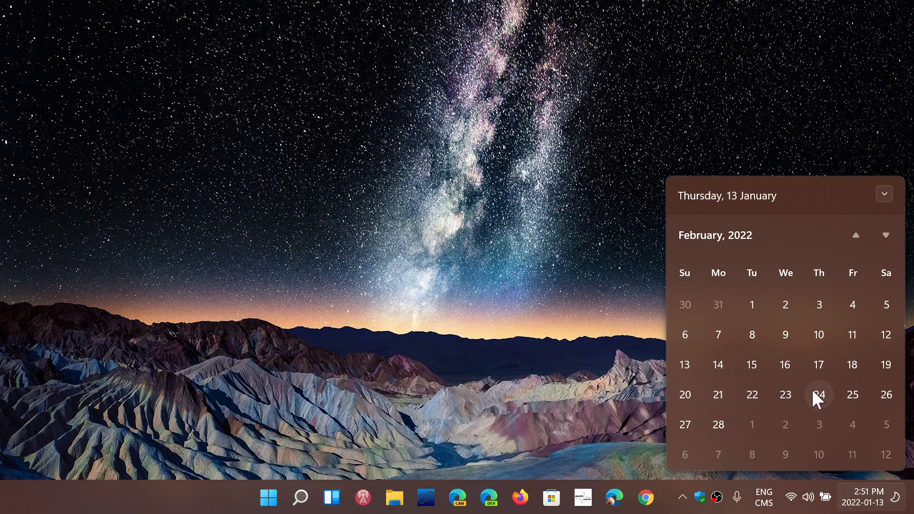
pyautogui.moveTo(815, 437)
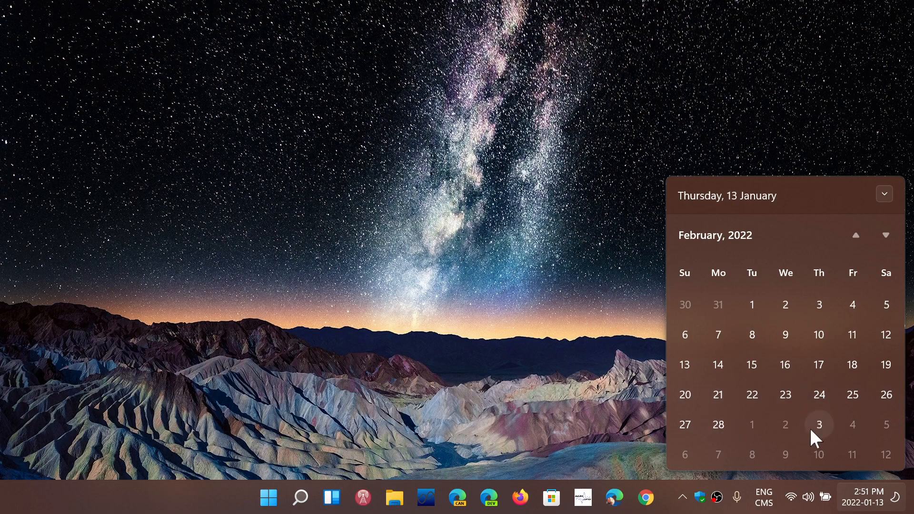
# - Move the calendar back to December 2021 and dismiss the flyout to show the desktop
pyautogui.click(855, 235)
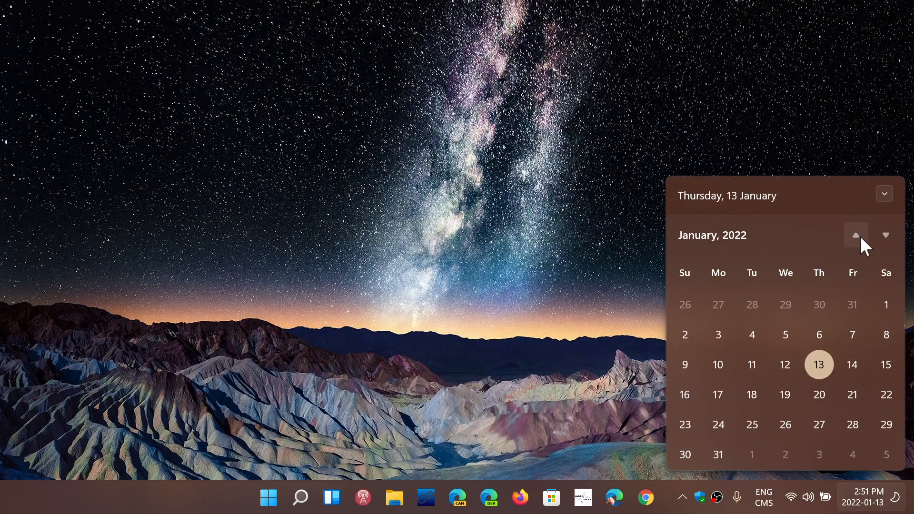
pyautogui.click(855, 235)
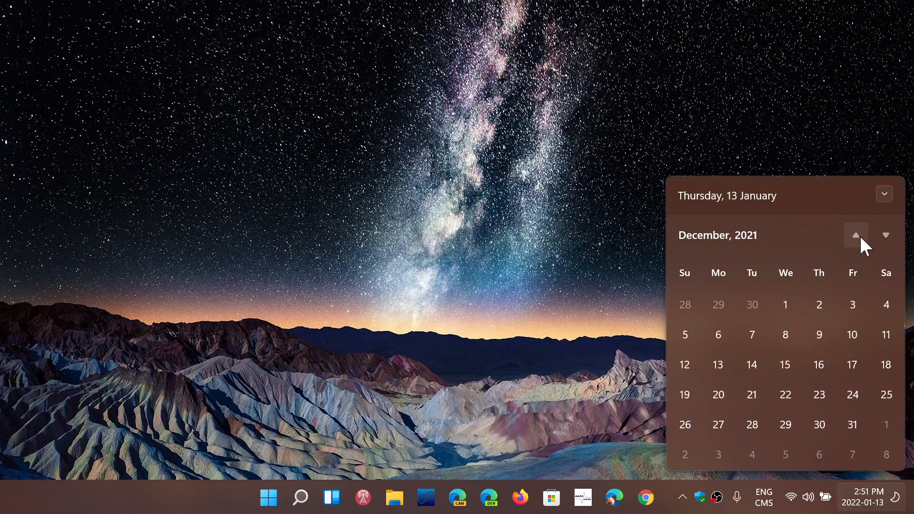
pyautogui.click(596, 266)
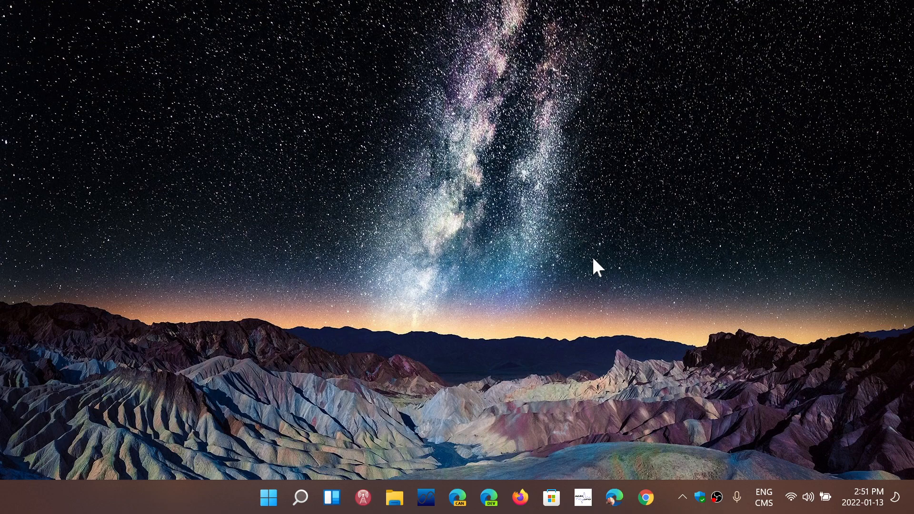
pyautogui.moveTo(467, 238)
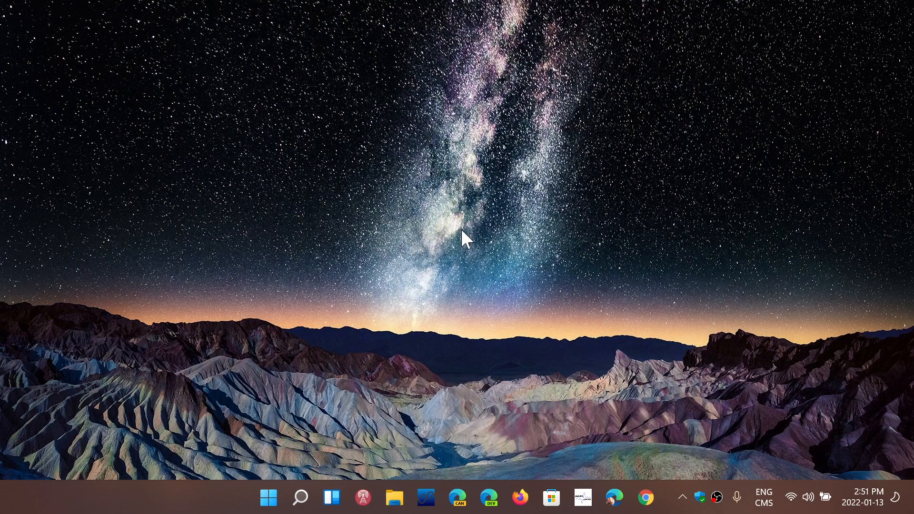
pyautogui.moveTo(408, 343)
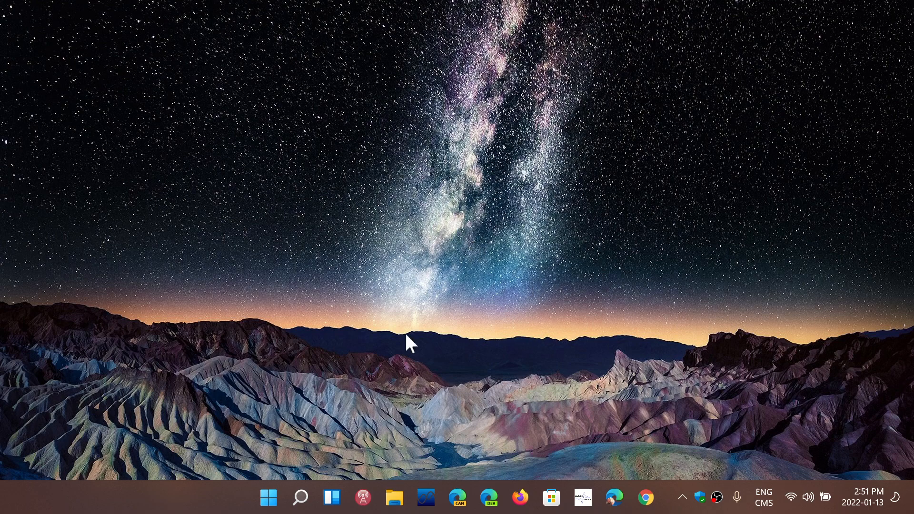